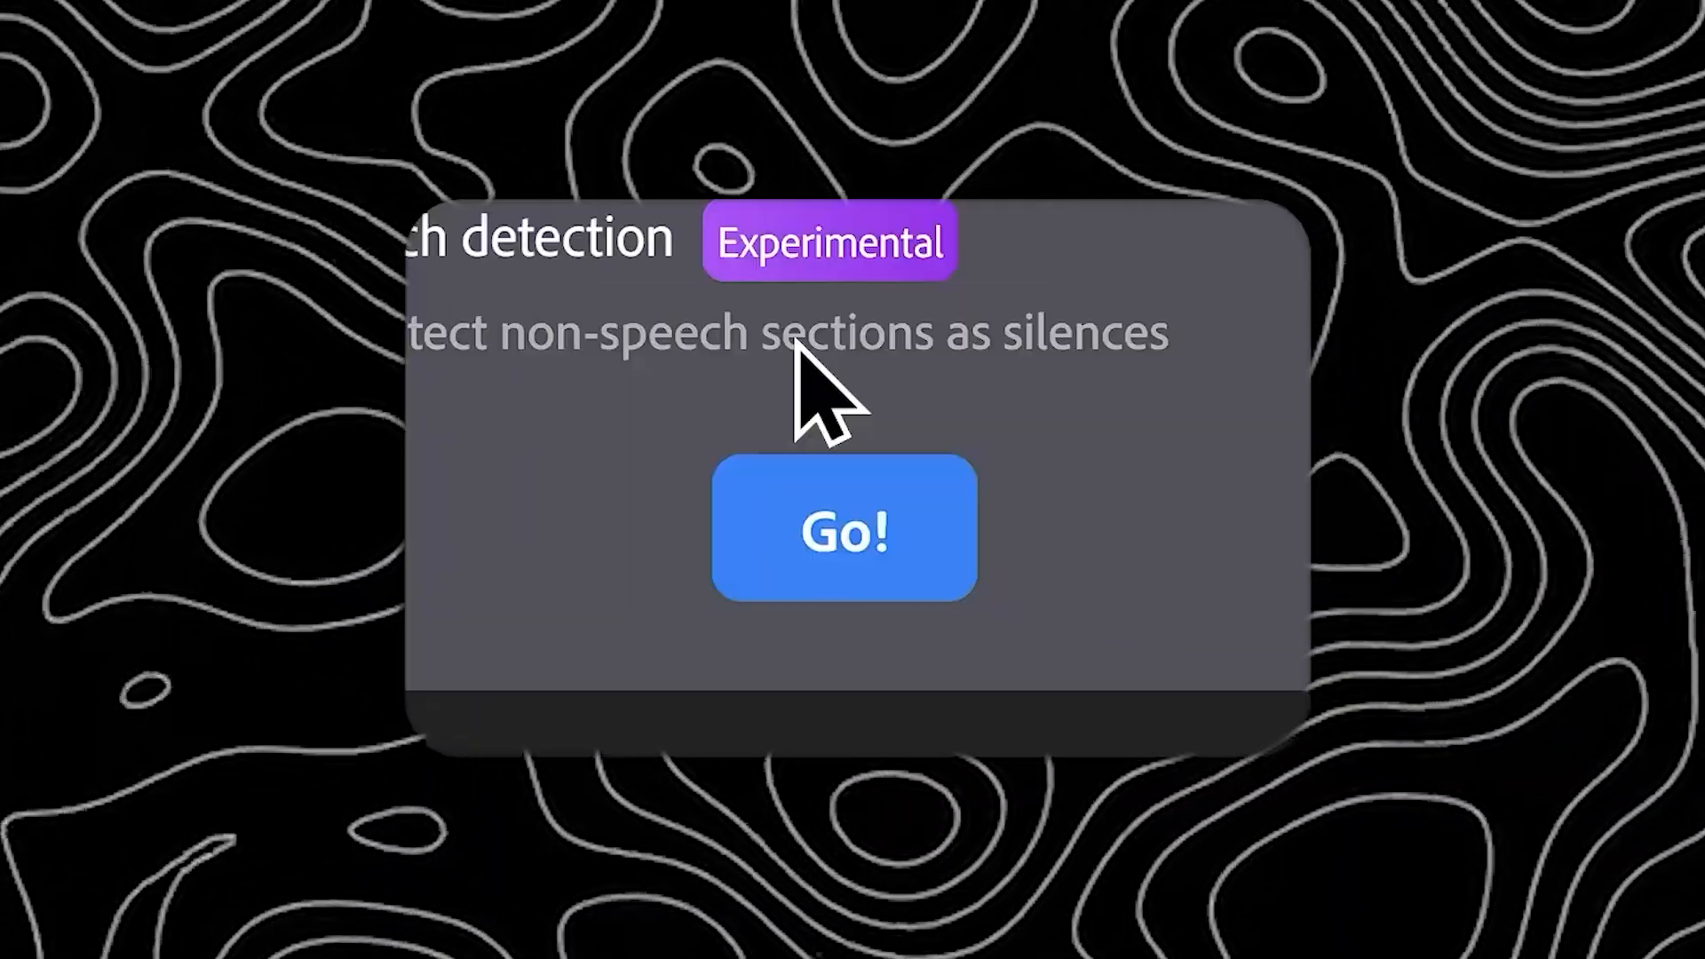
# Paste a prompt requesting 9 hooks, 5 input biases and 9 open-loop questions into Gemini.
pyautogui.click(844, 528)
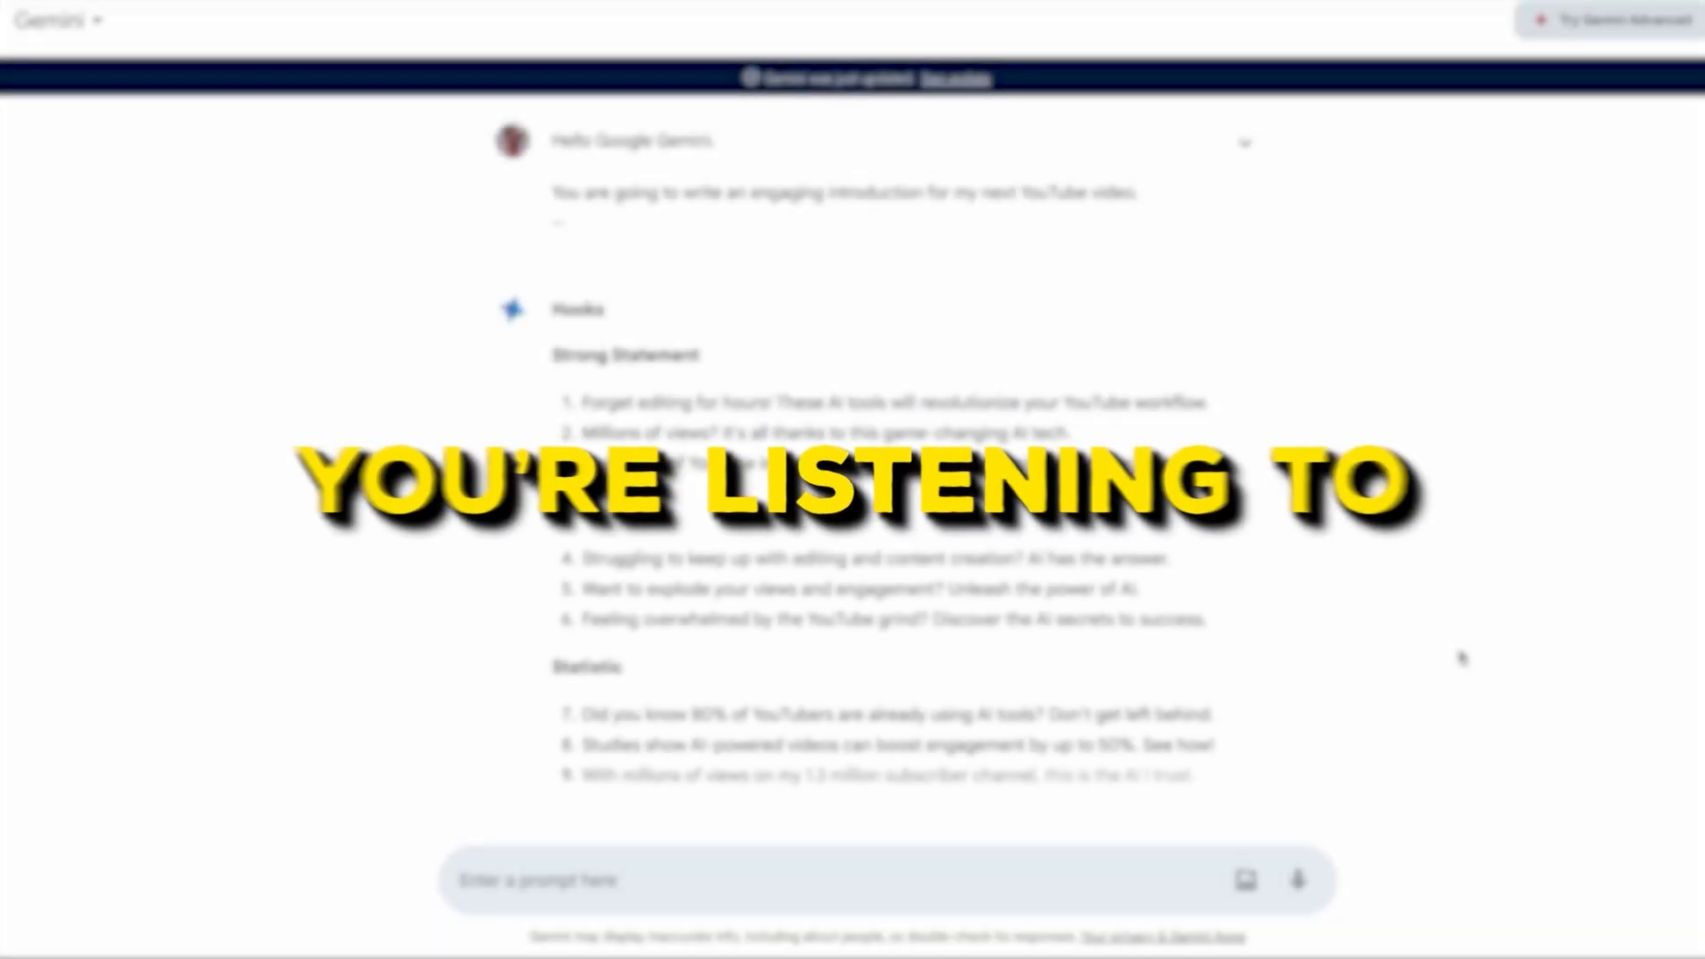
pyautogui.scroll(-3)
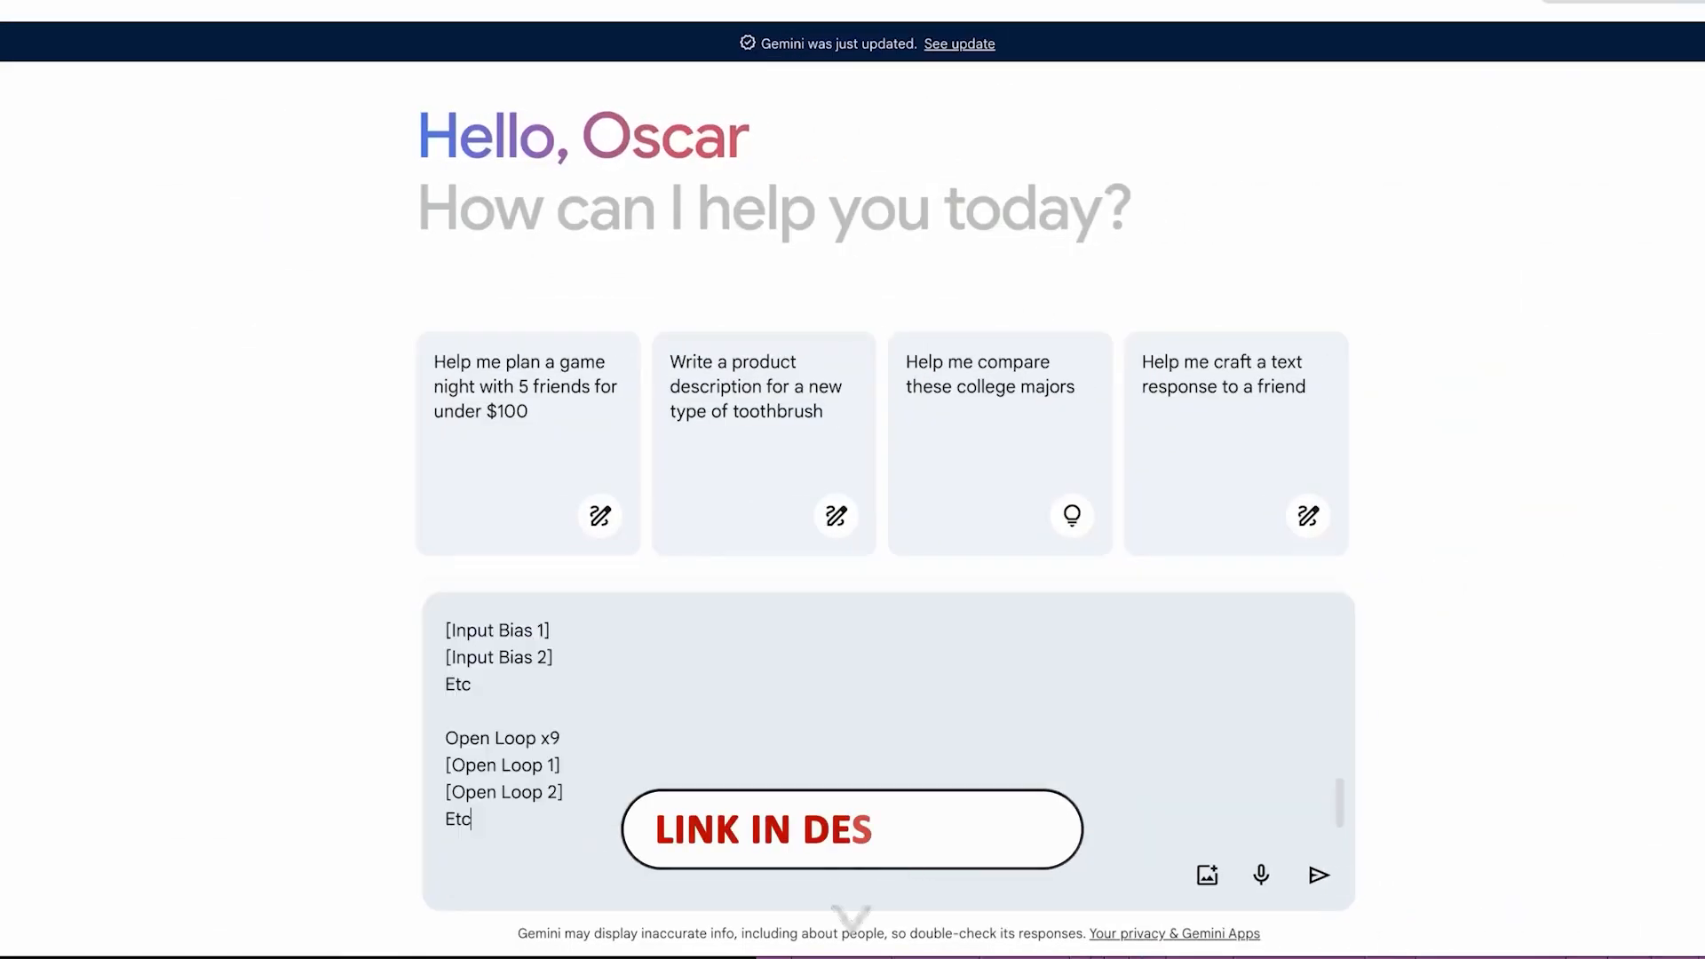
pyautogui.scroll(-3)
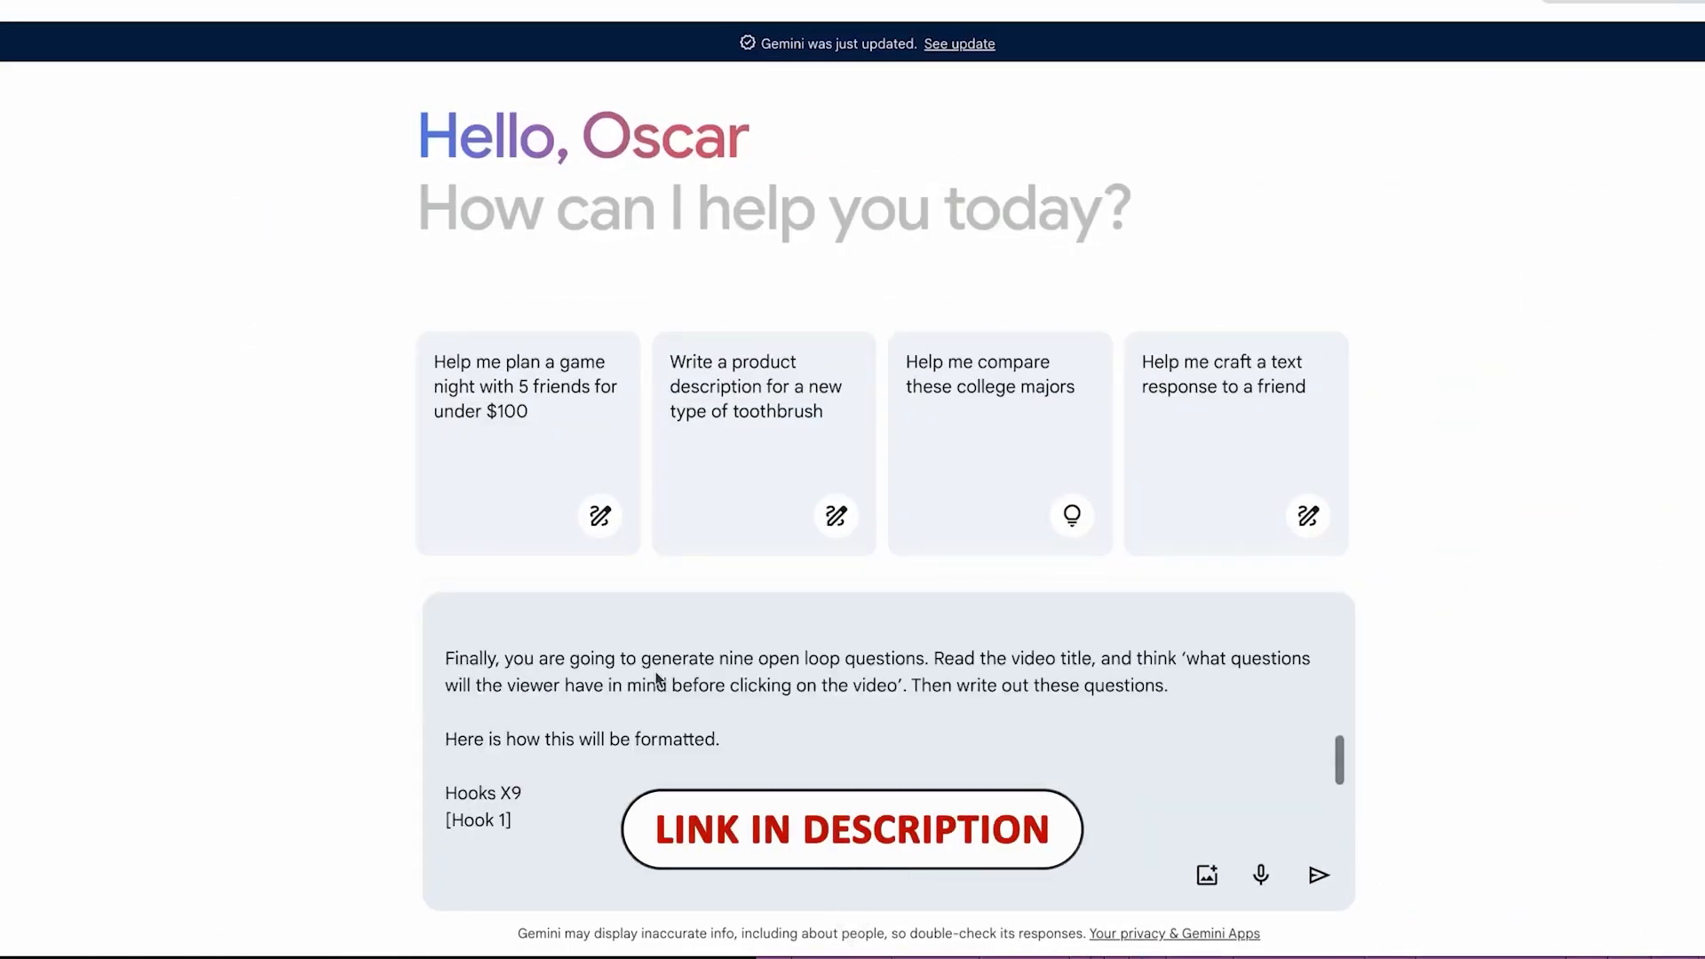
pyautogui.scroll(3)
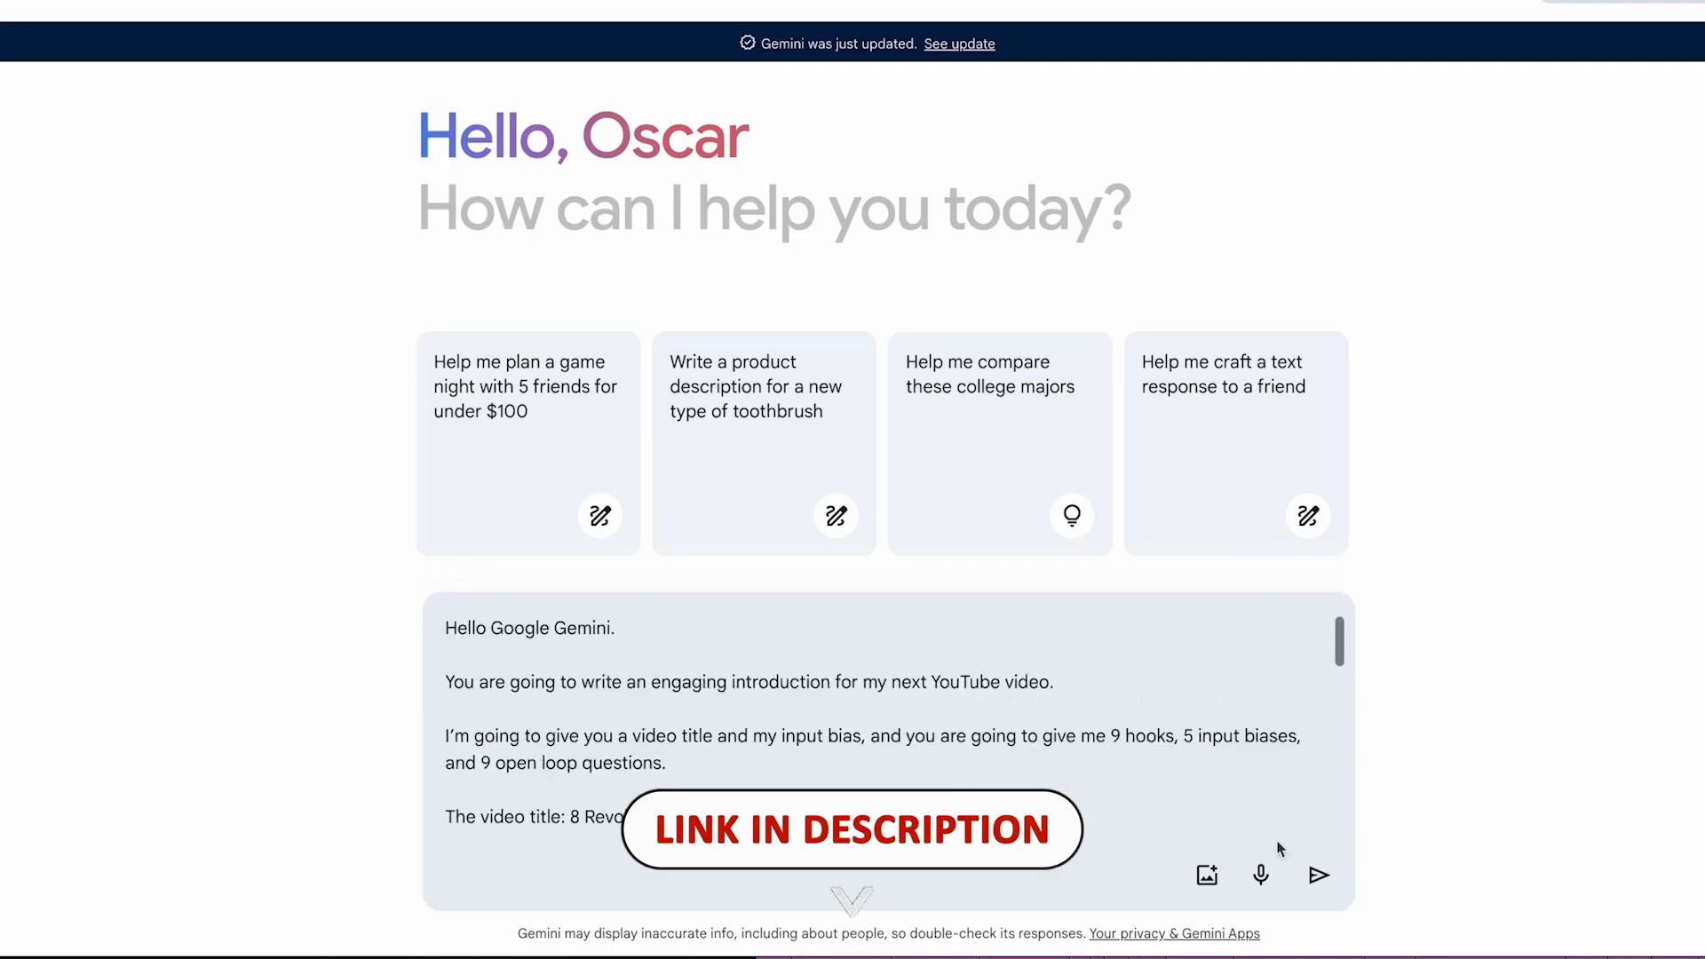
# Submit the prompt and review the hooks grouped as strong statements, questions and statistics.
pyautogui.click(1318, 876)
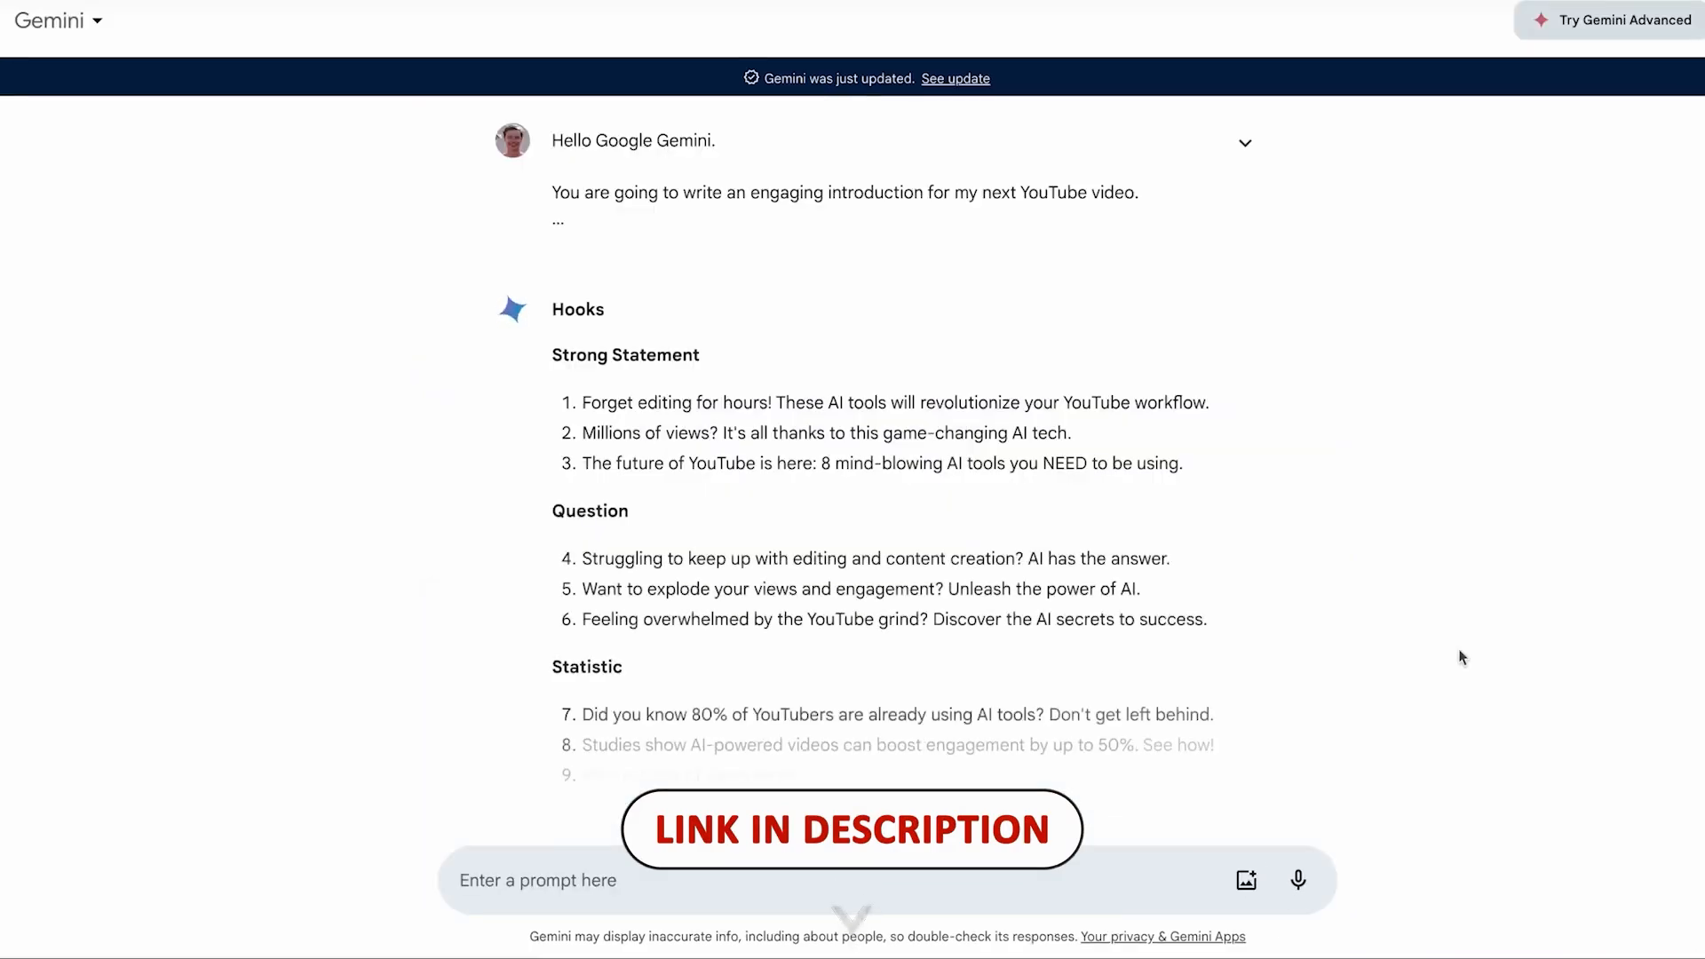
pyautogui.scroll(-3)
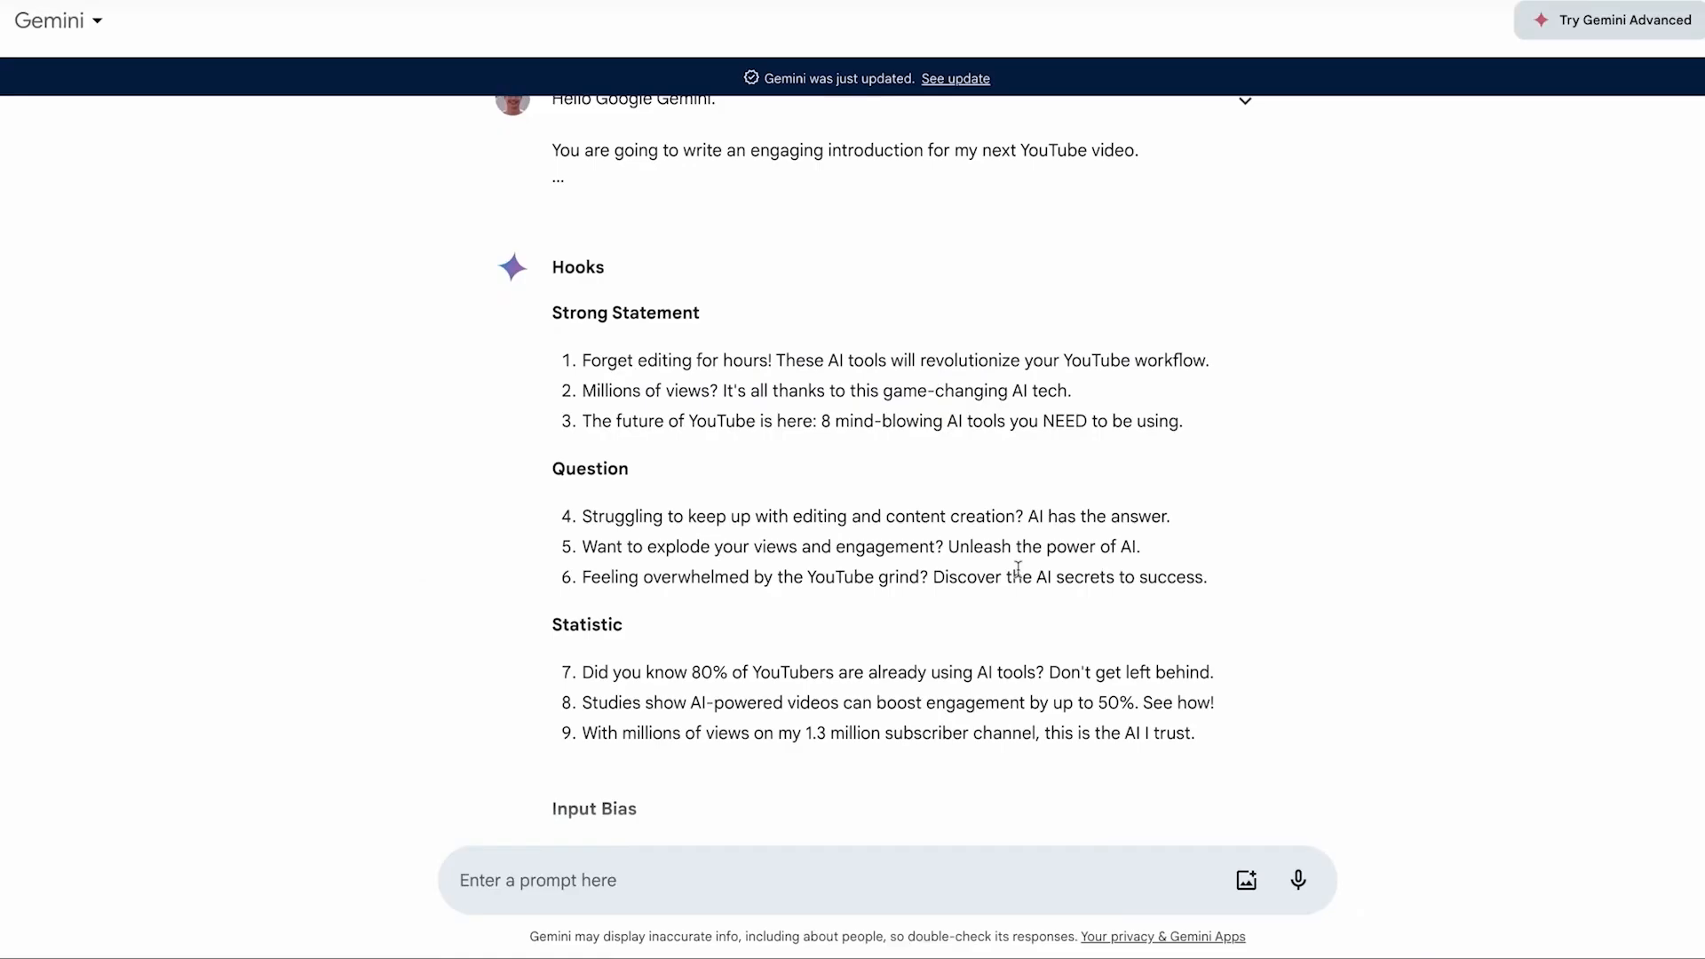
pyautogui.scroll(-3)
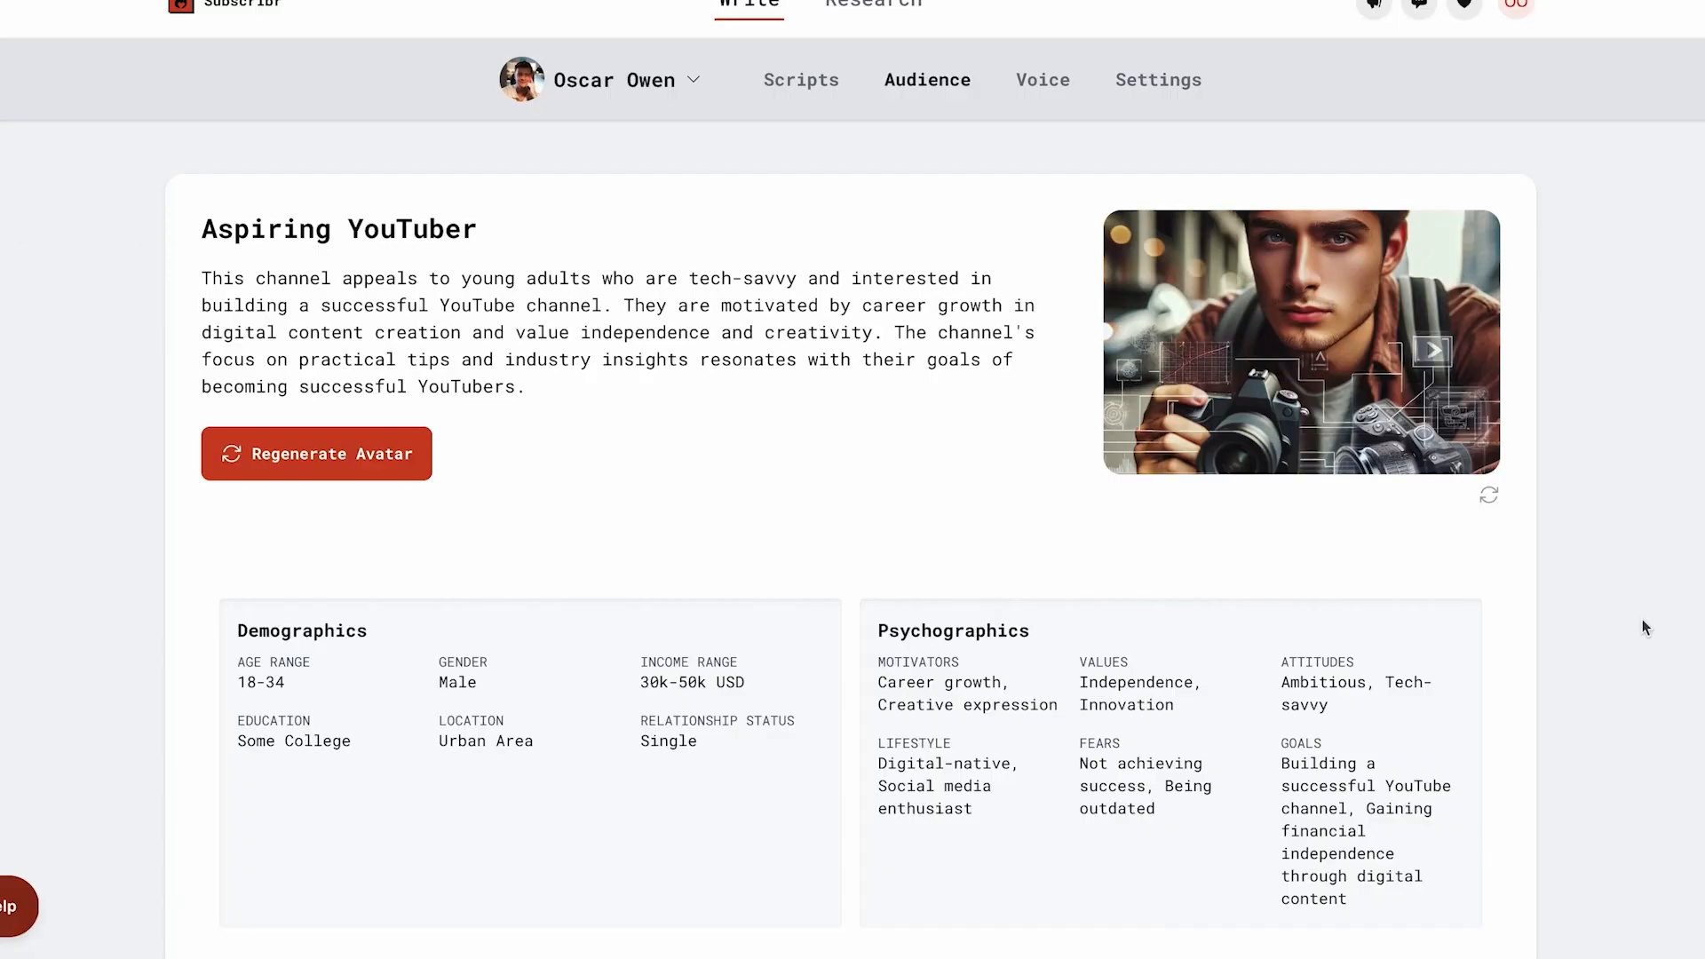
# Scroll through the Aspiring YouTuber profile's demographics, psychographics and online and offline behaviour.
pyautogui.scroll(-3)
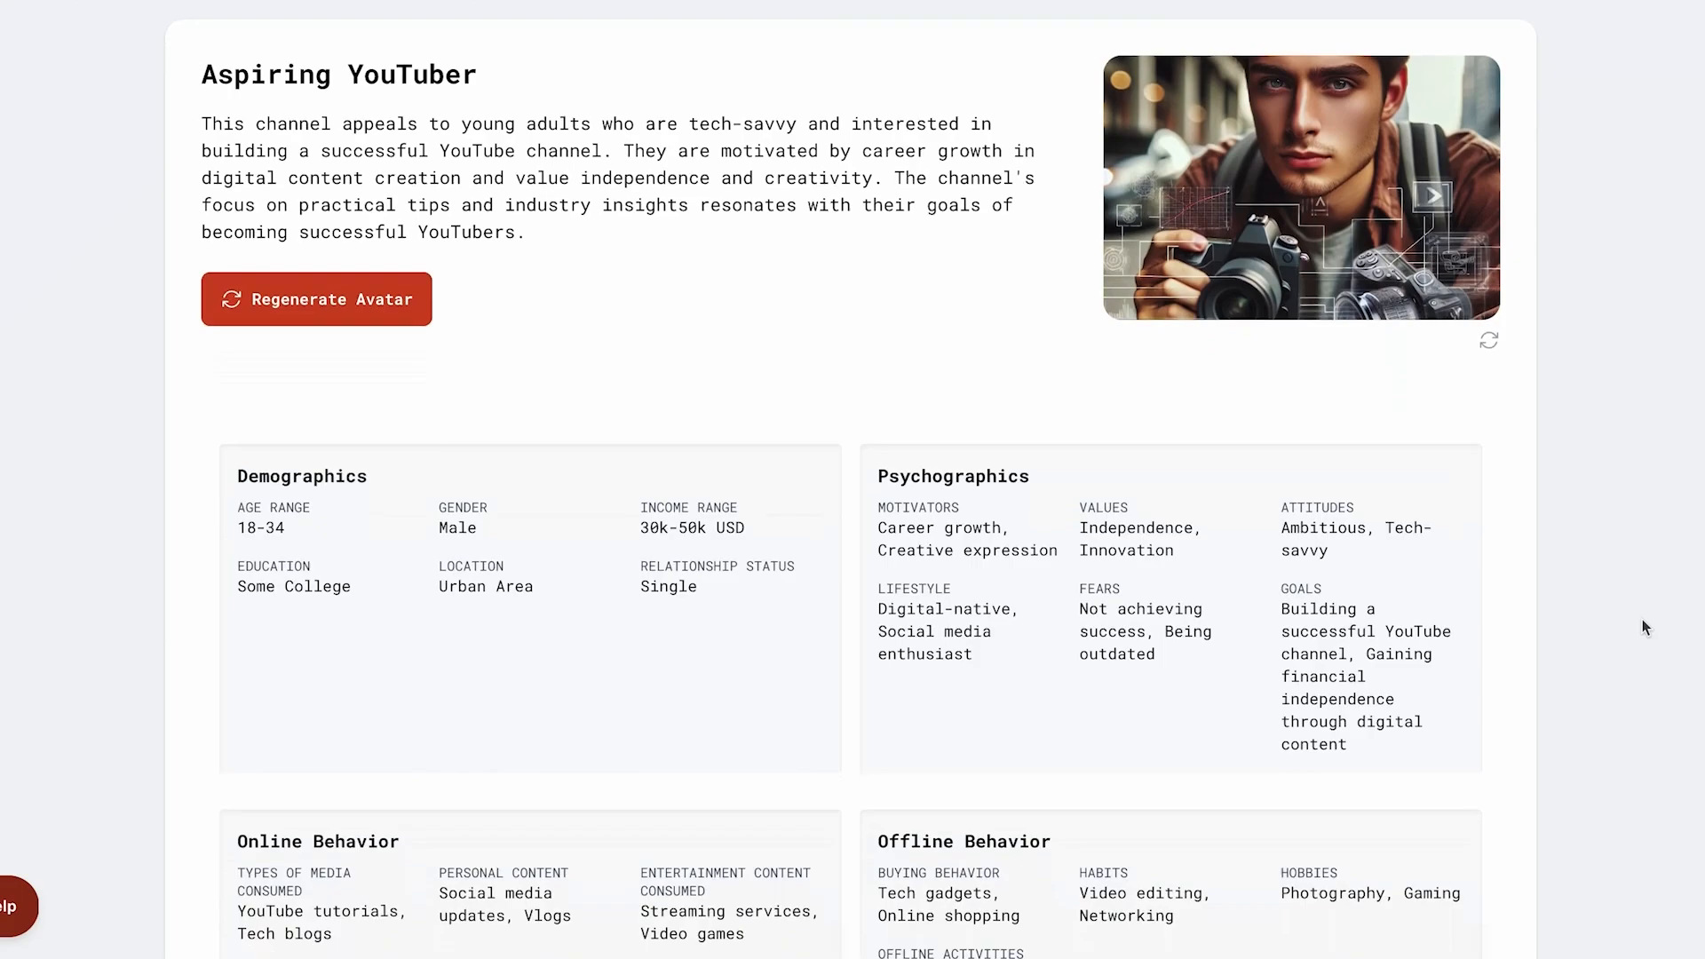
pyautogui.scroll(-3)
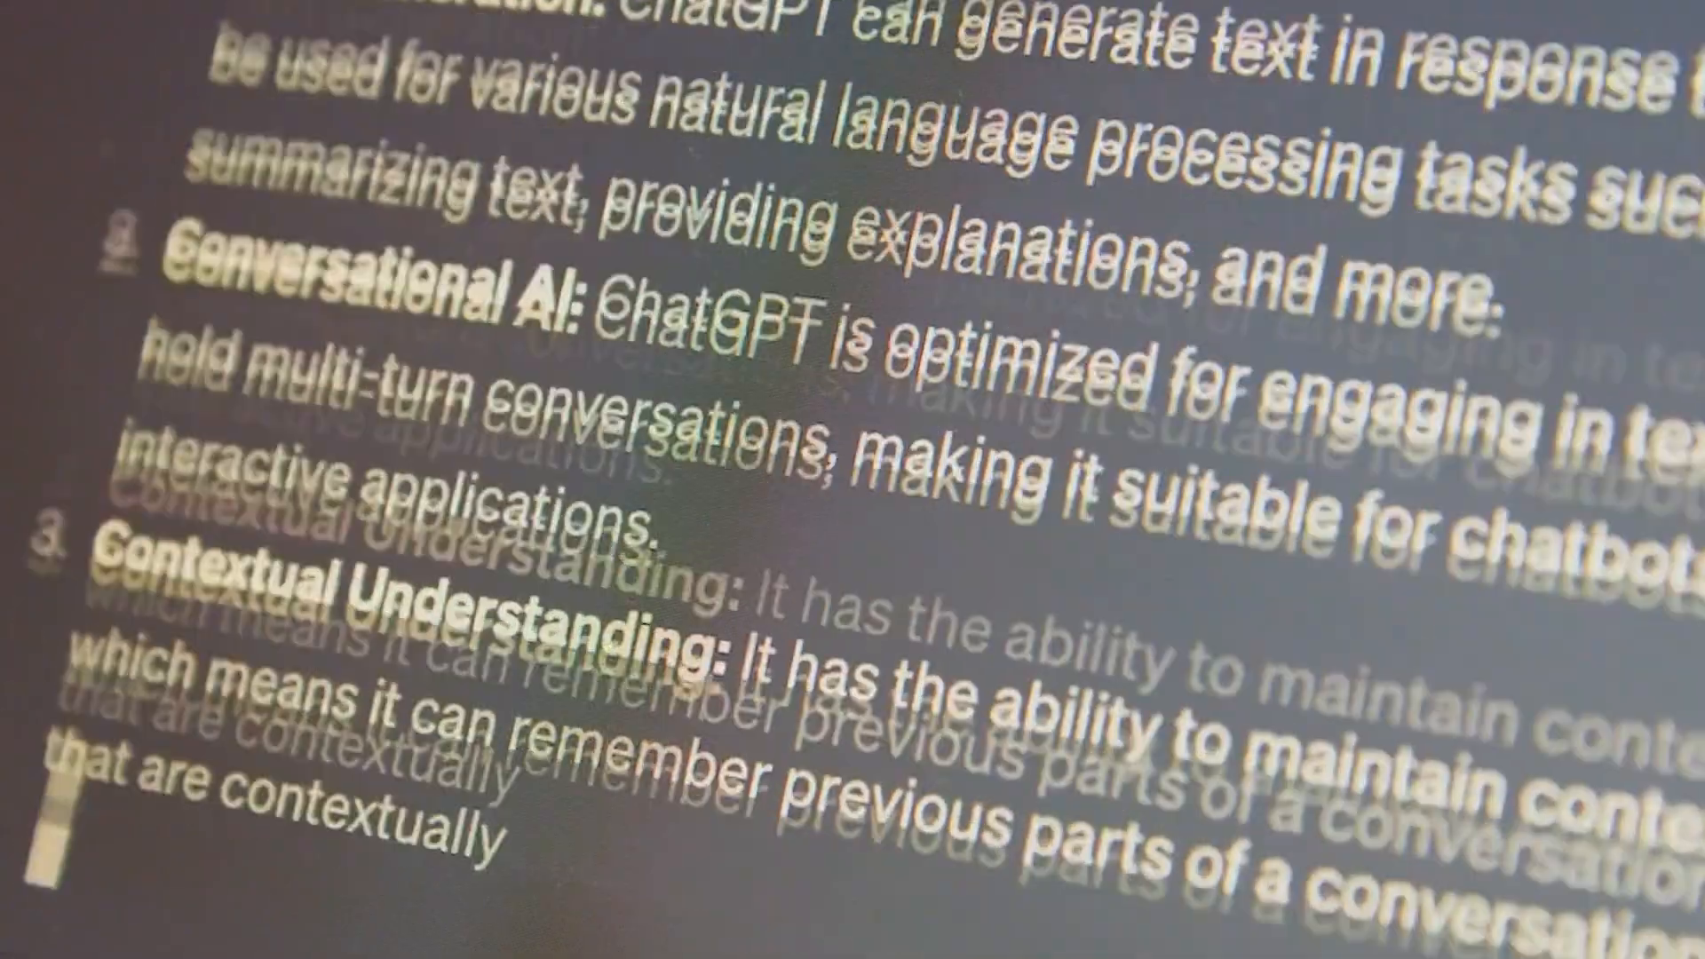
# View title suggestions for the 'Exploring unique angles in article writing' script.
pyautogui.scroll(-3)
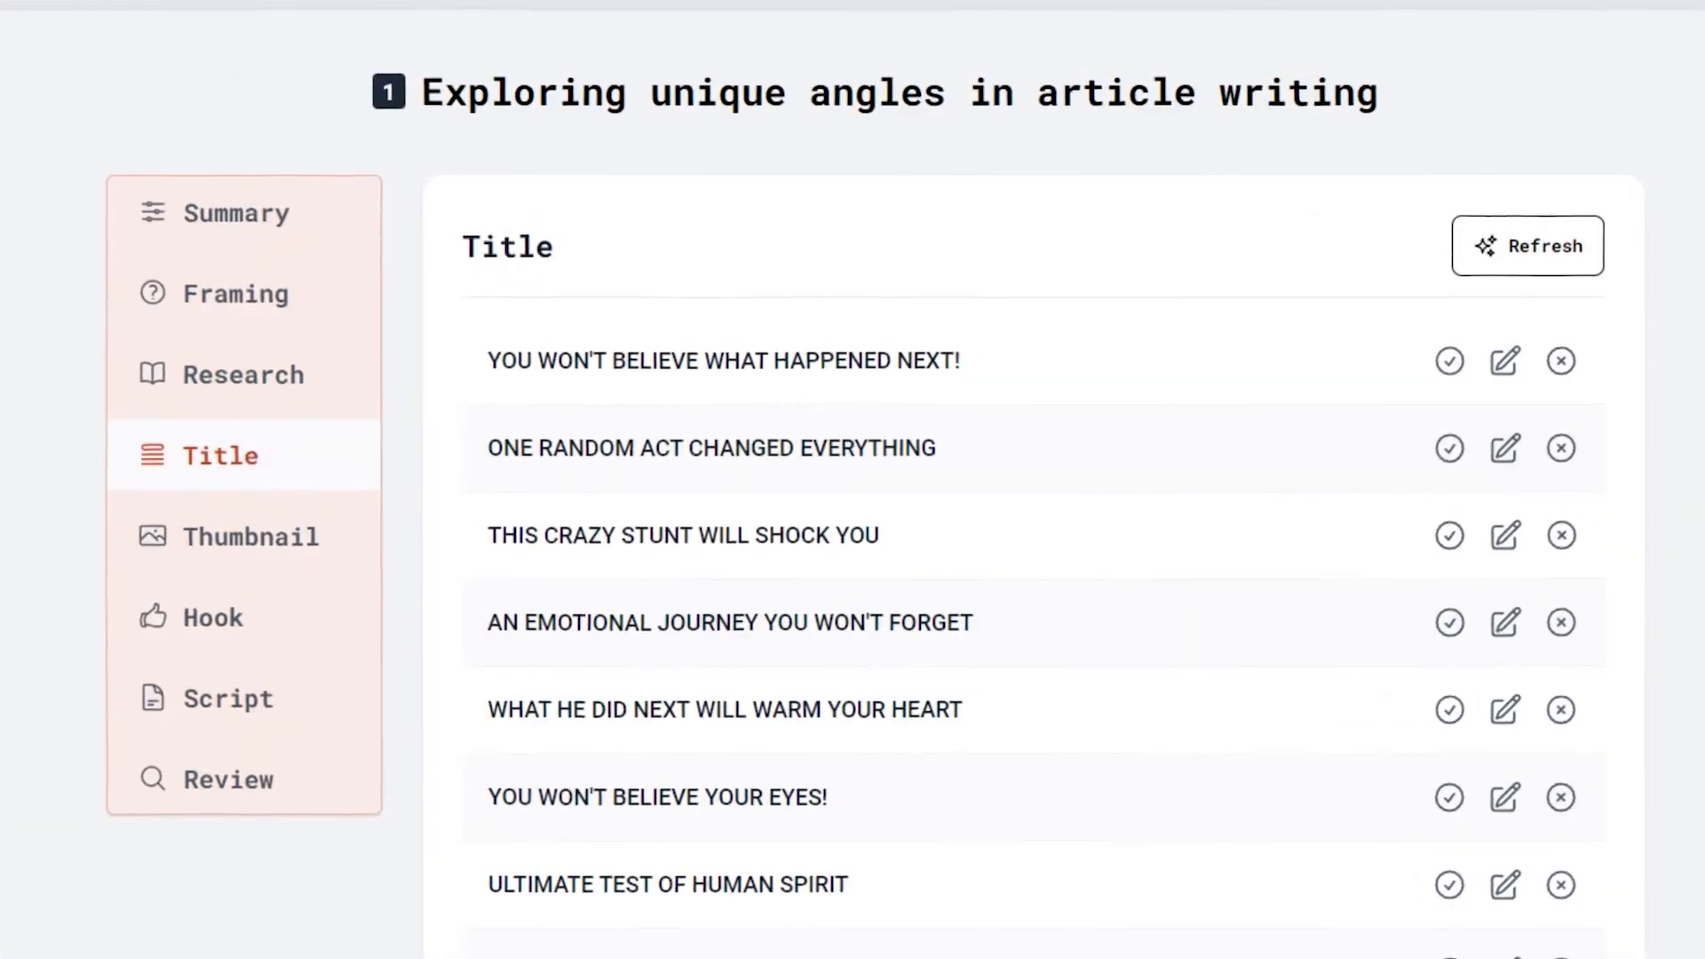
pyautogui.click(243, 697)
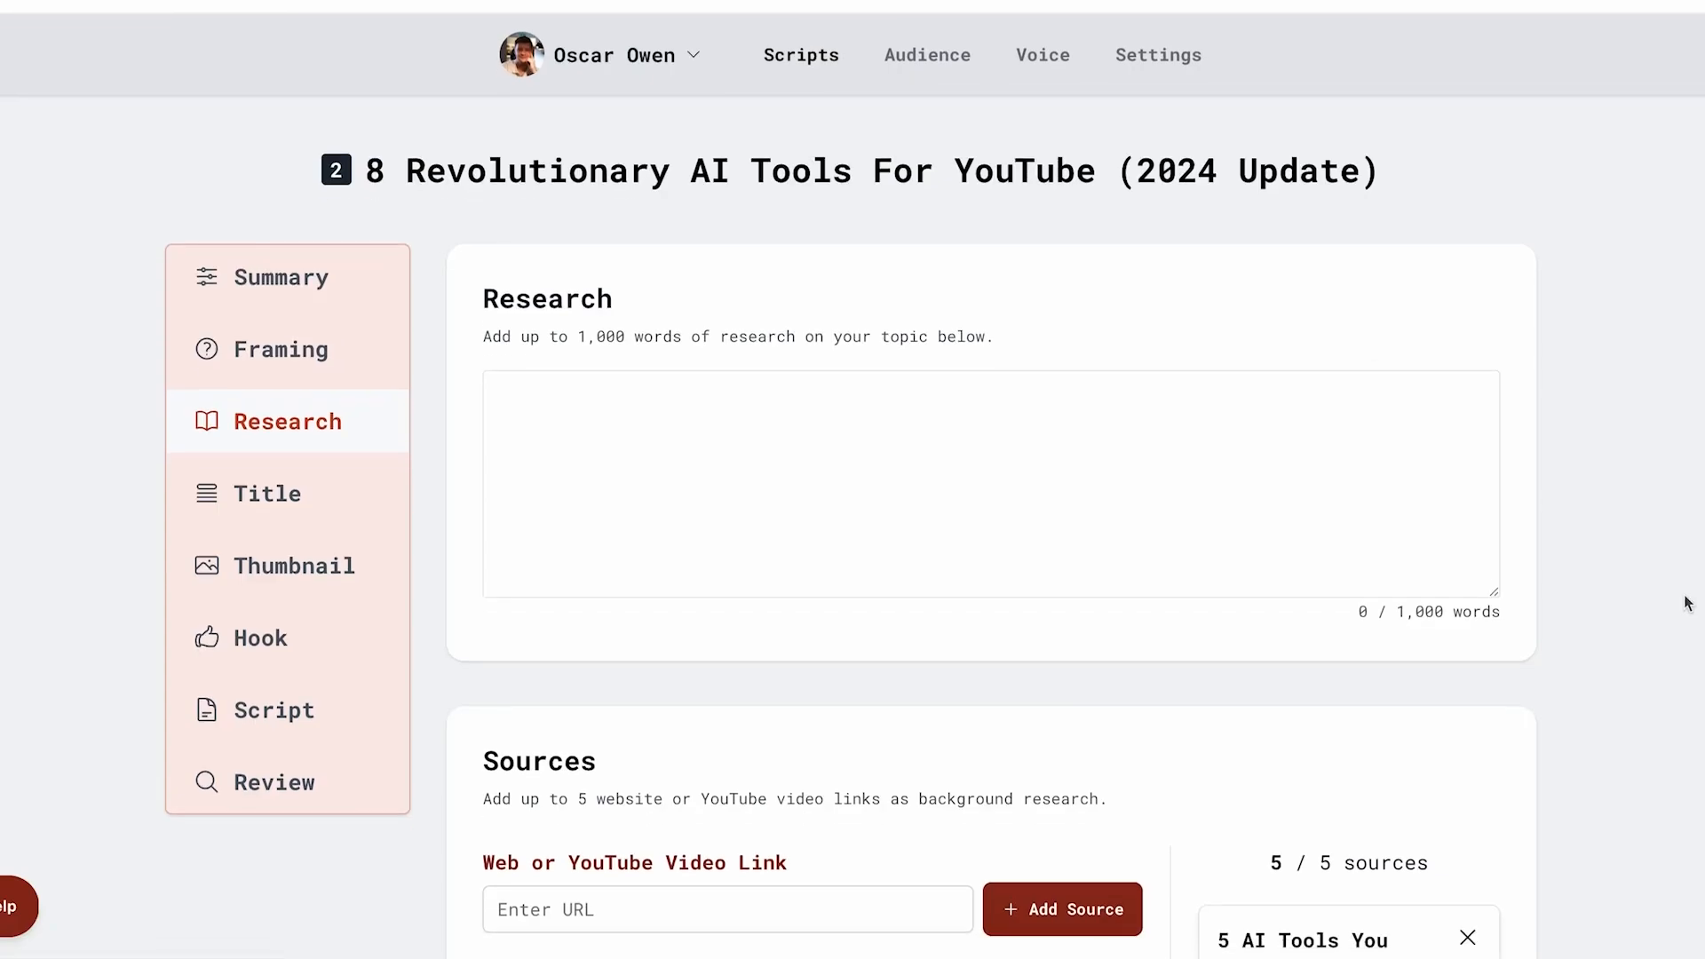
# Scroll the '8 Revolutionary AI Tools For YouTube (2024 Update)' Research page to its 5/5 sources.
pyautogui.scroll(-3)
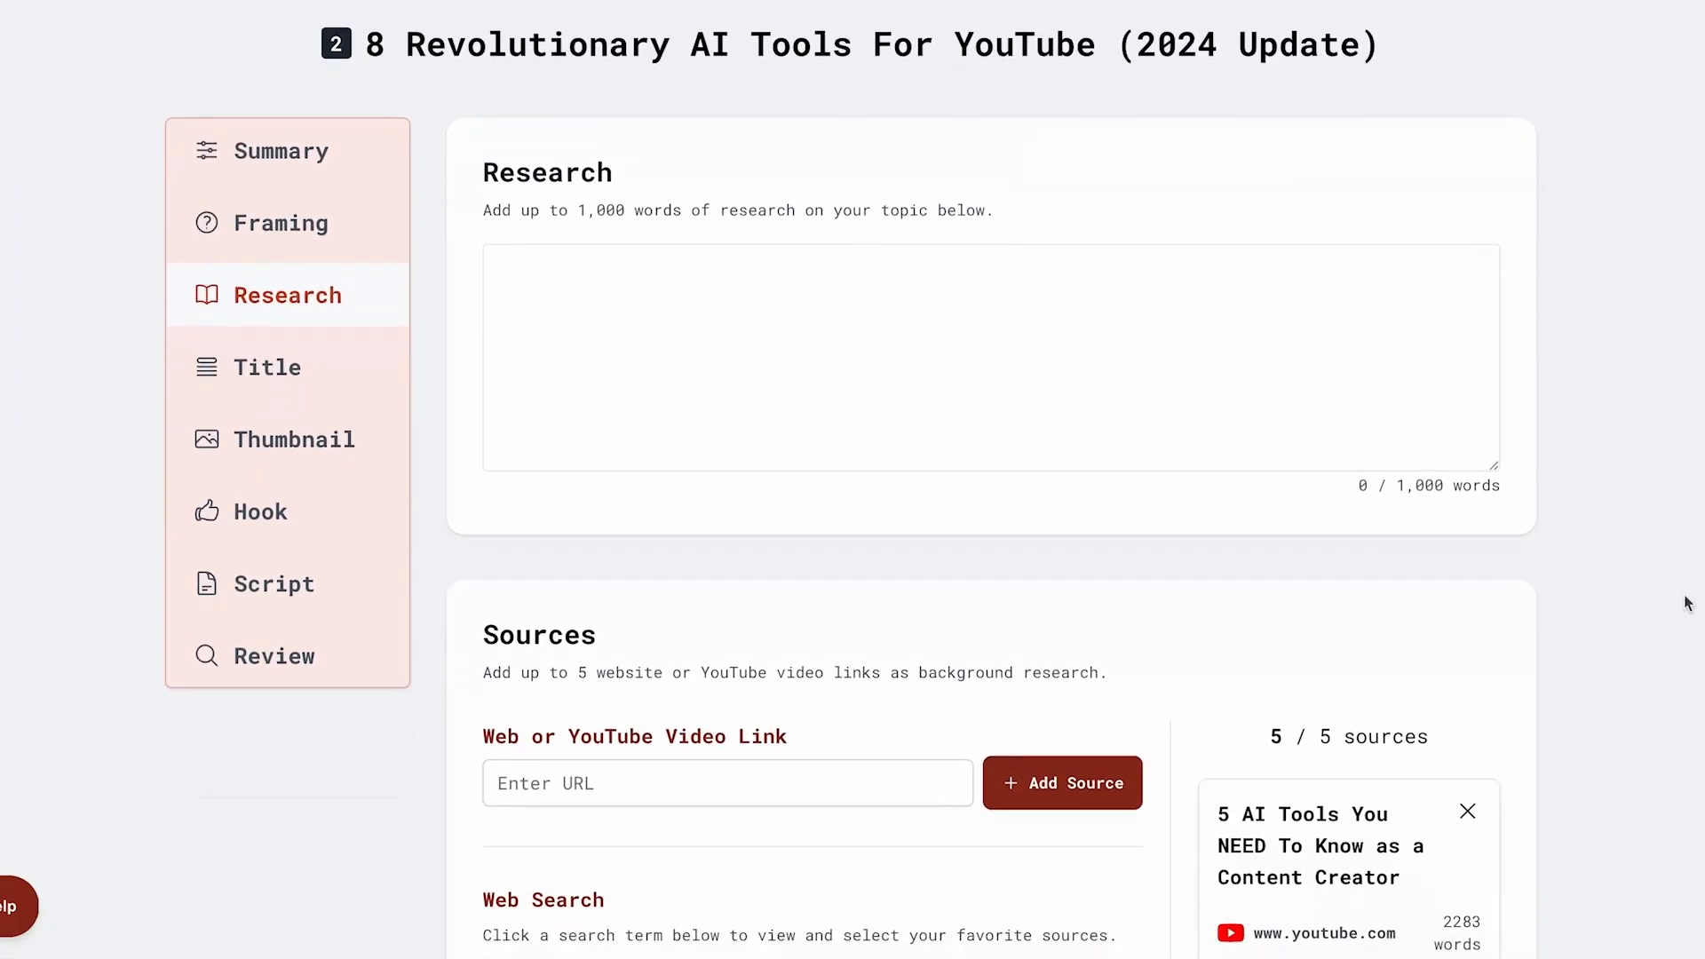
pyautogui.scroll(-3)
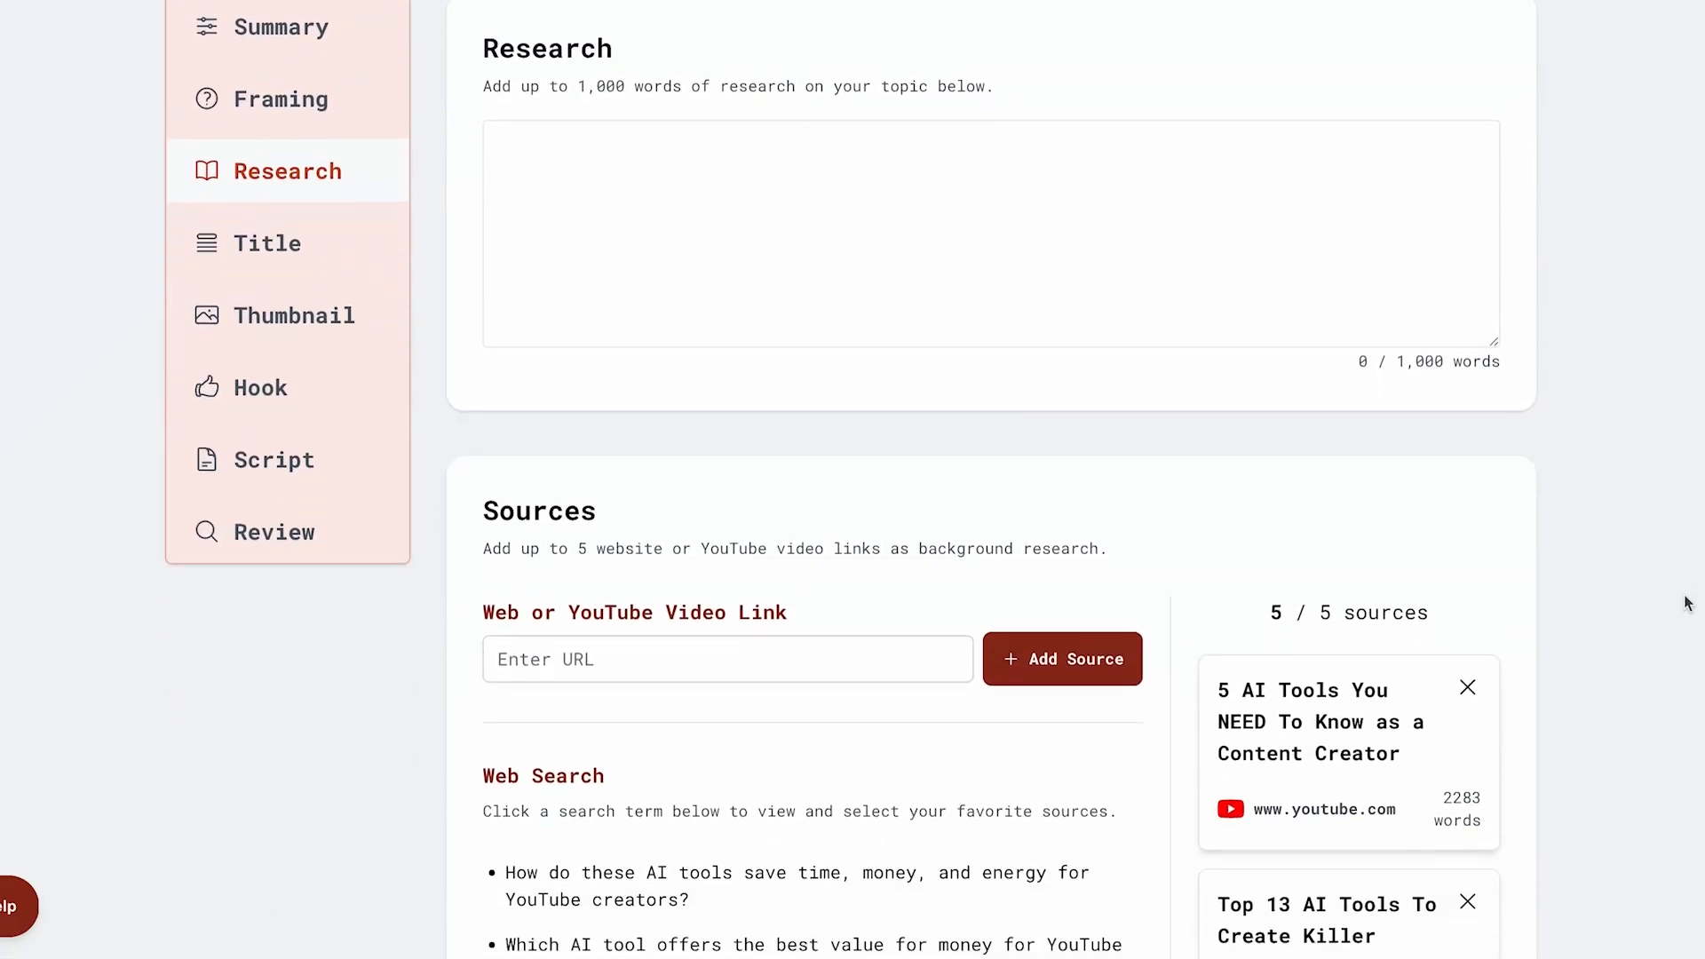